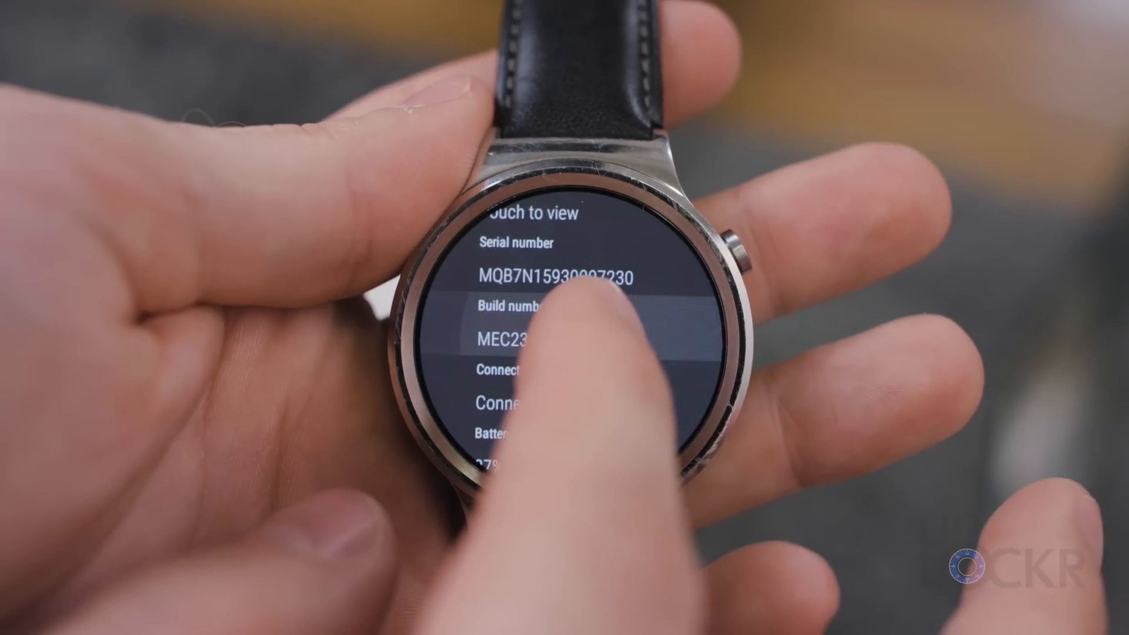
Unlock Developer options from Build number and enable ADB debugging on the watch
{"action": "left_click", "coordinate": [529, 325]}
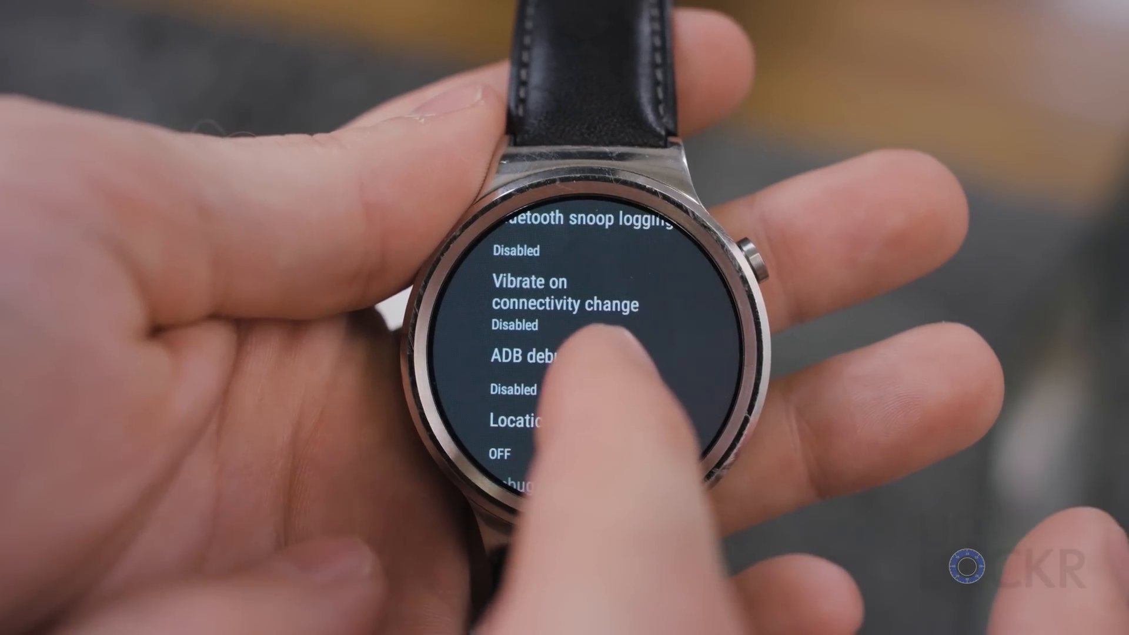
{"action": "left_click", "coordinate": [536, 356]}
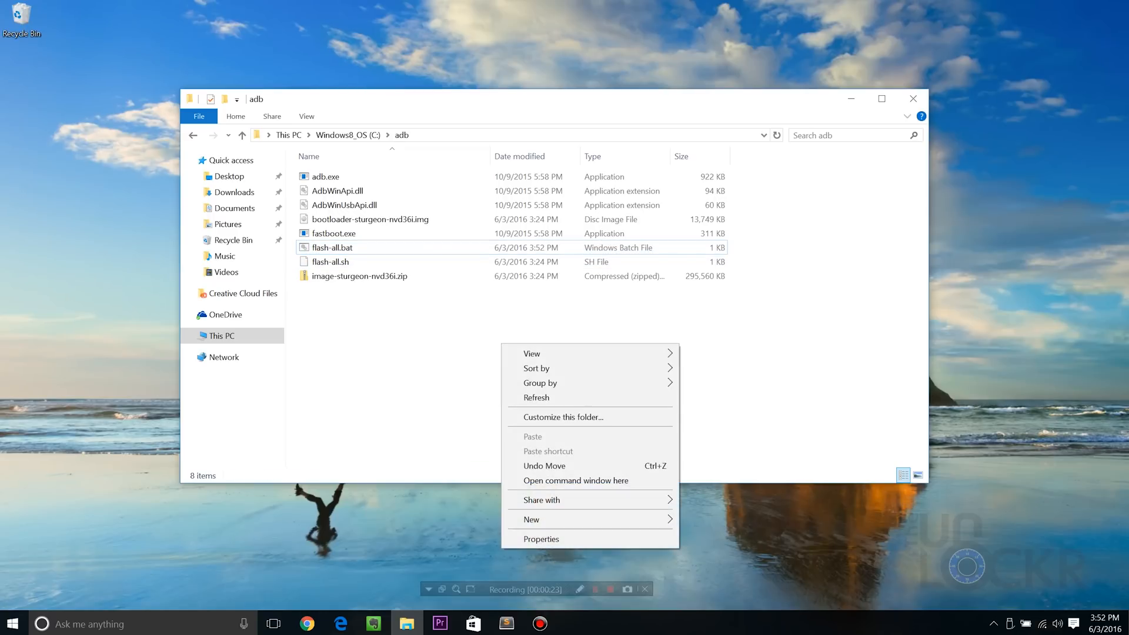
{"action": "mouse_move", "coordinate": [576, 480]}
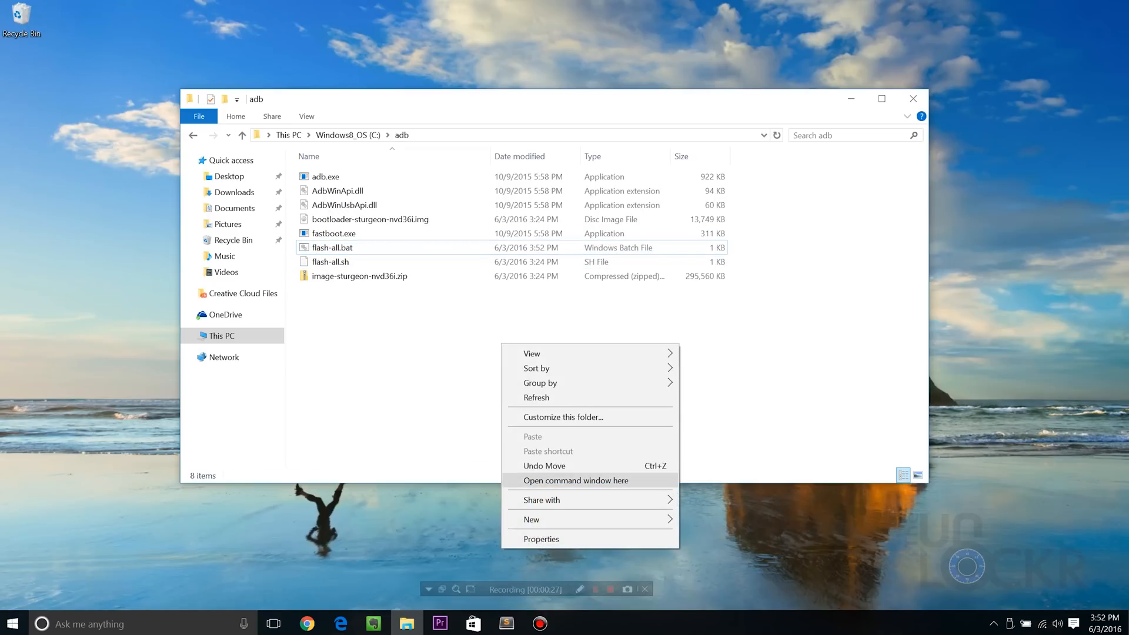
Launch a command window in C:\adb via 'Open command window here'
{"action": "left_click", "coordinate": [575, 480]}
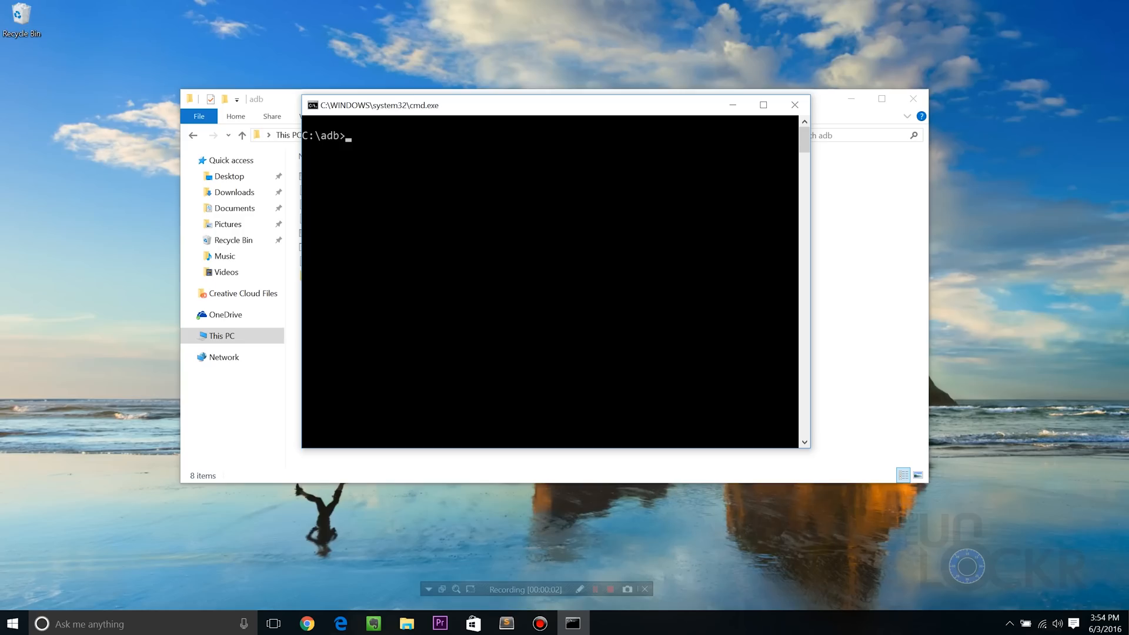
Run 'adb devices' to list the watch, send 'adb reboot bootloader', and close the window
{"action": "type", "text": "adb devices"}
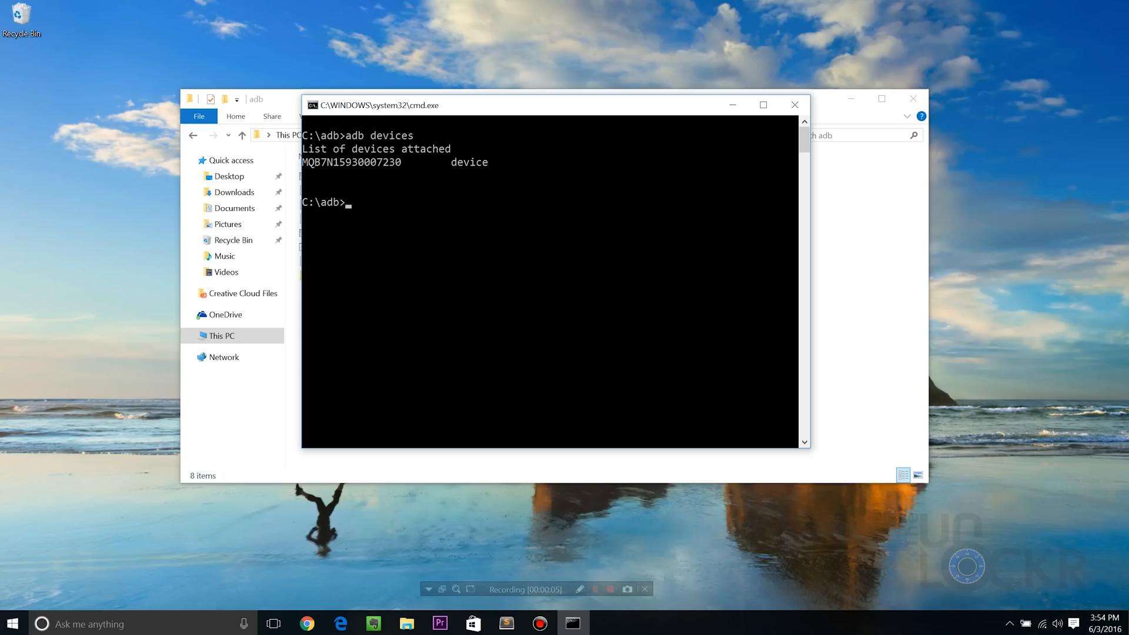
{"action": "type", "text": "adb reboot bootloader"}
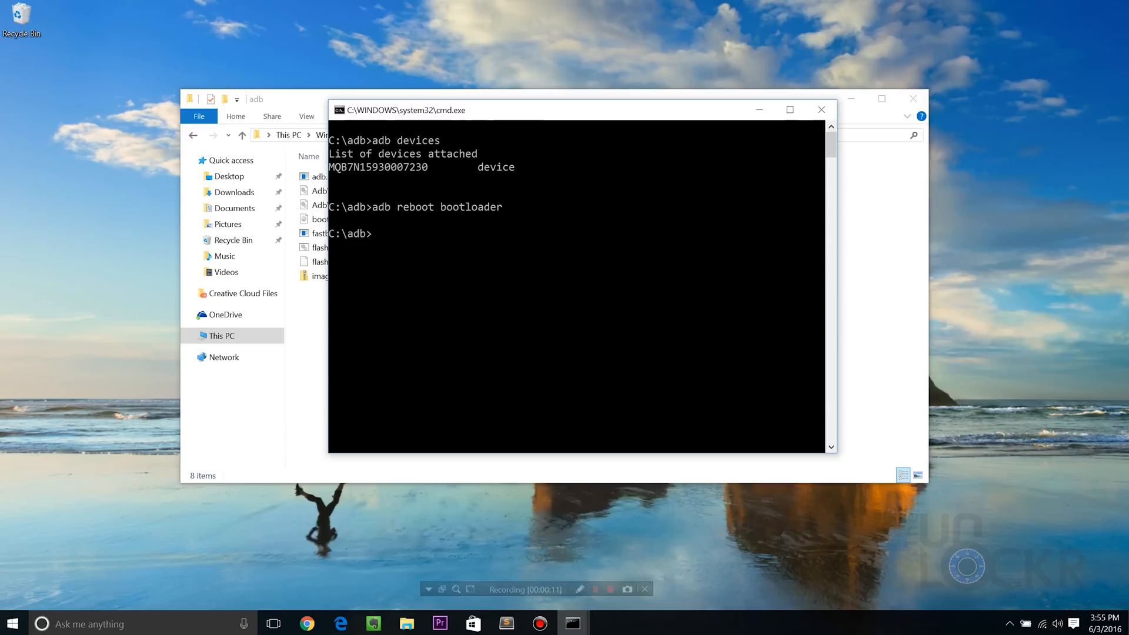
{"action": "left_click", "coordinate": [819, 109]}
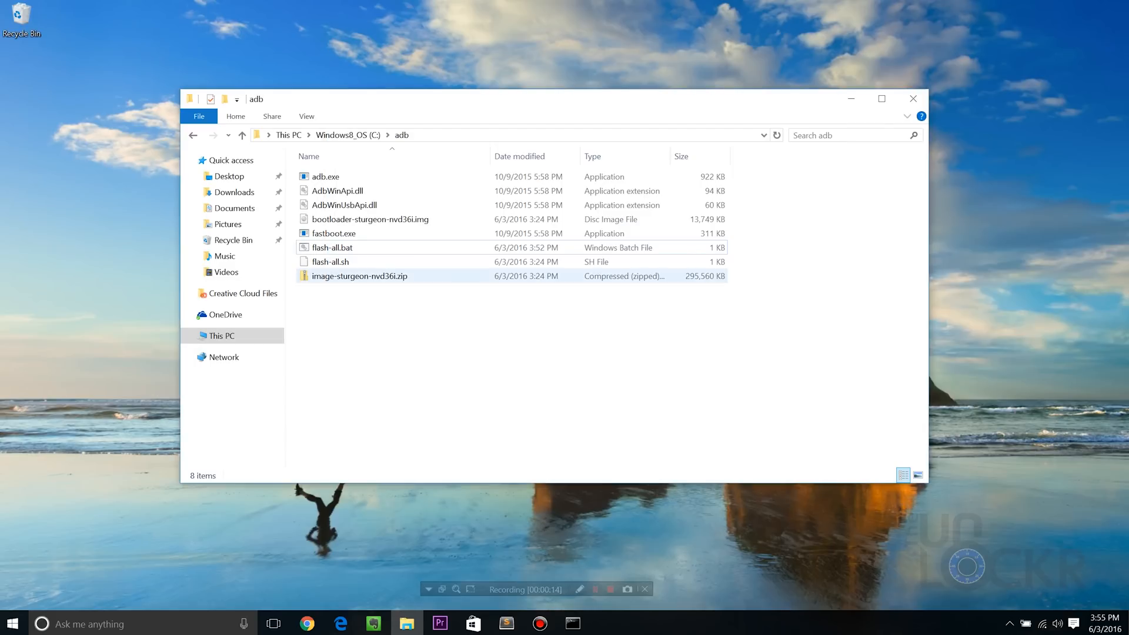
Run flash-all.bat from the adb folder to start flashing the factory image
{"action": "left_click", "coordinate": [332, 247]}
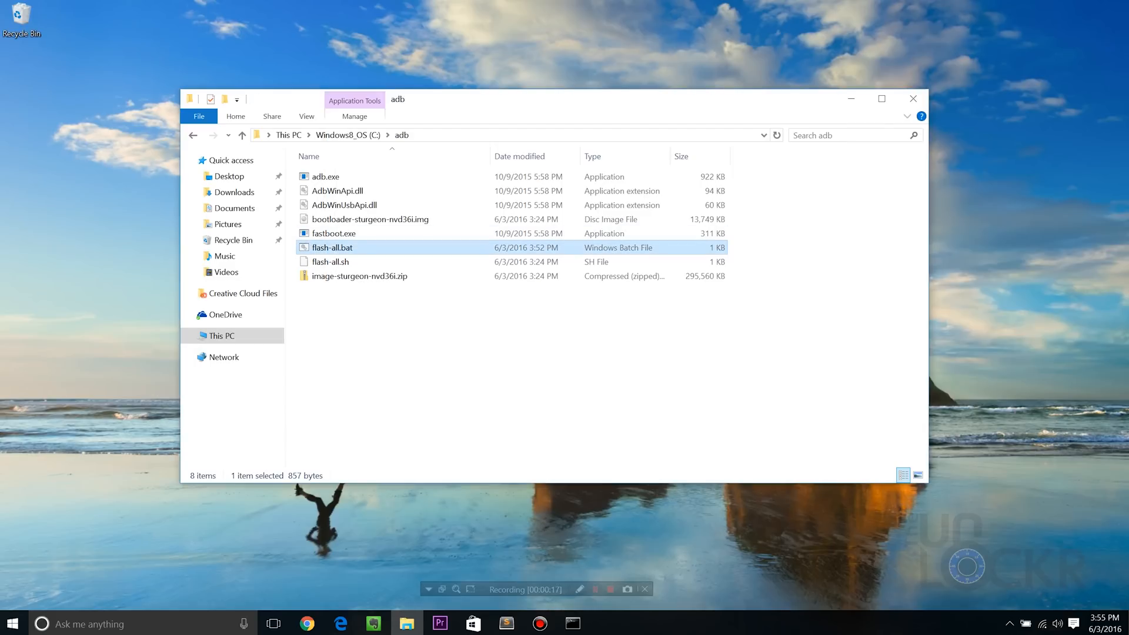
{"action": "double_click", "coordinate": [331, 247]}
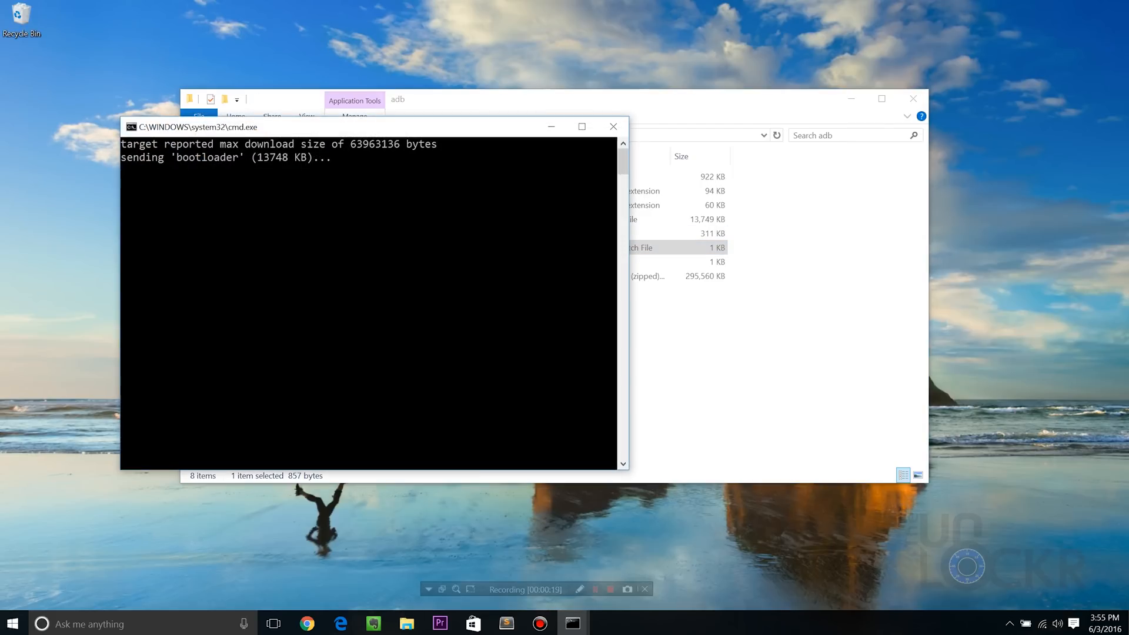